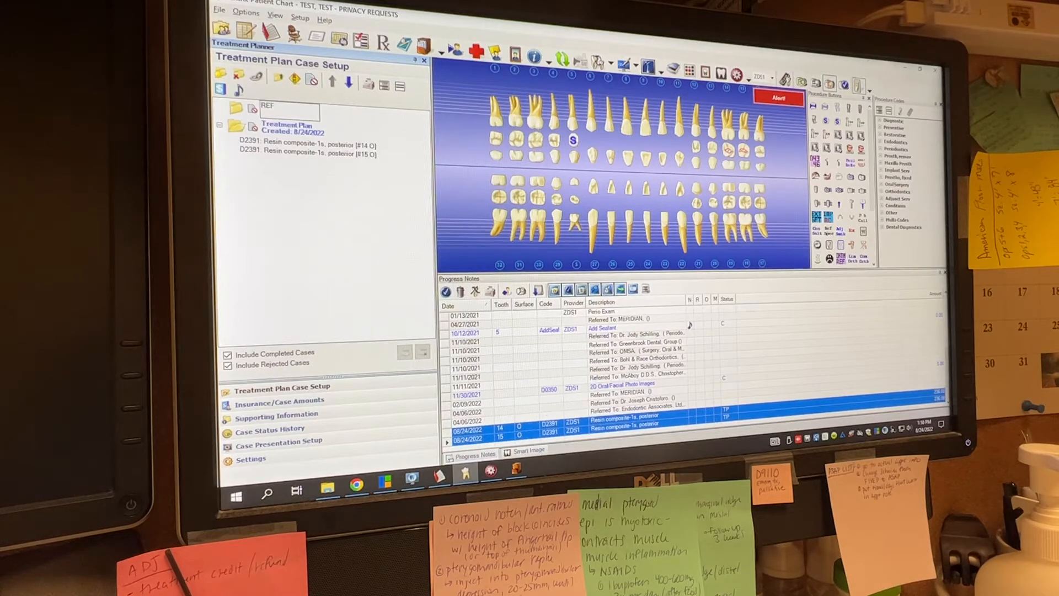
# - Name the new treatment case 'REFERRED TREATMENT' and accept the name
pyautogui.write('REFERRED TREATMENT')
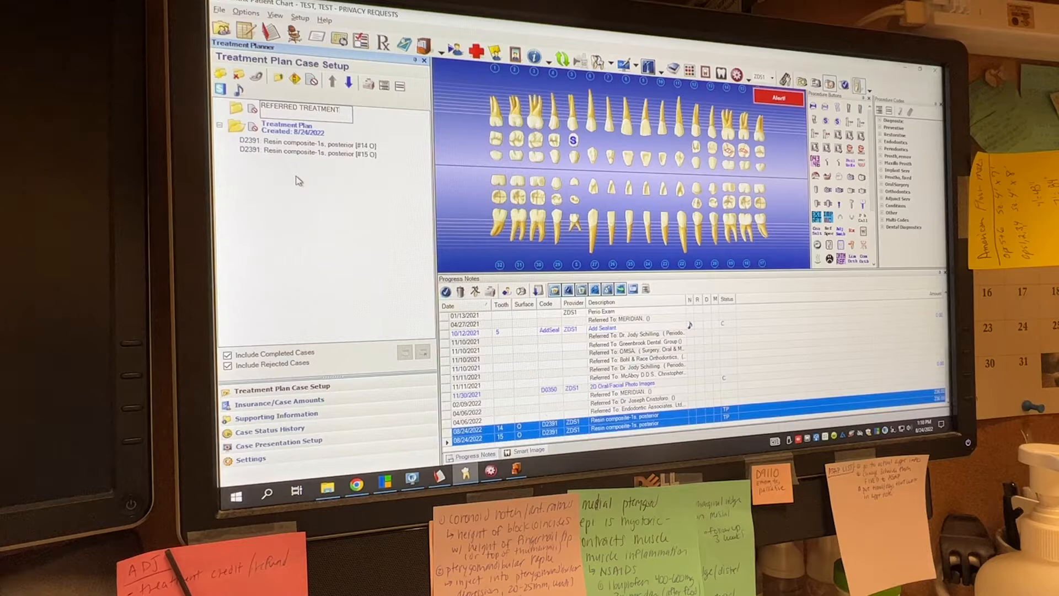
pyautogui.click(299, 108)
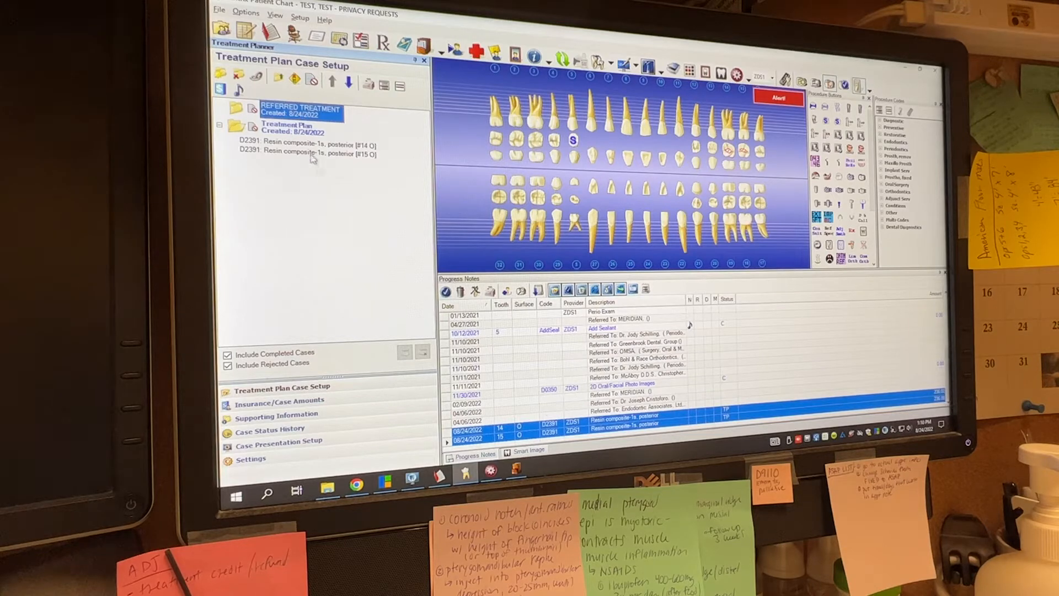
# - Post a D2391 occlusal resin composite on tooth #13 to the Treatment Plan case
pyautogui.click(286, 127)
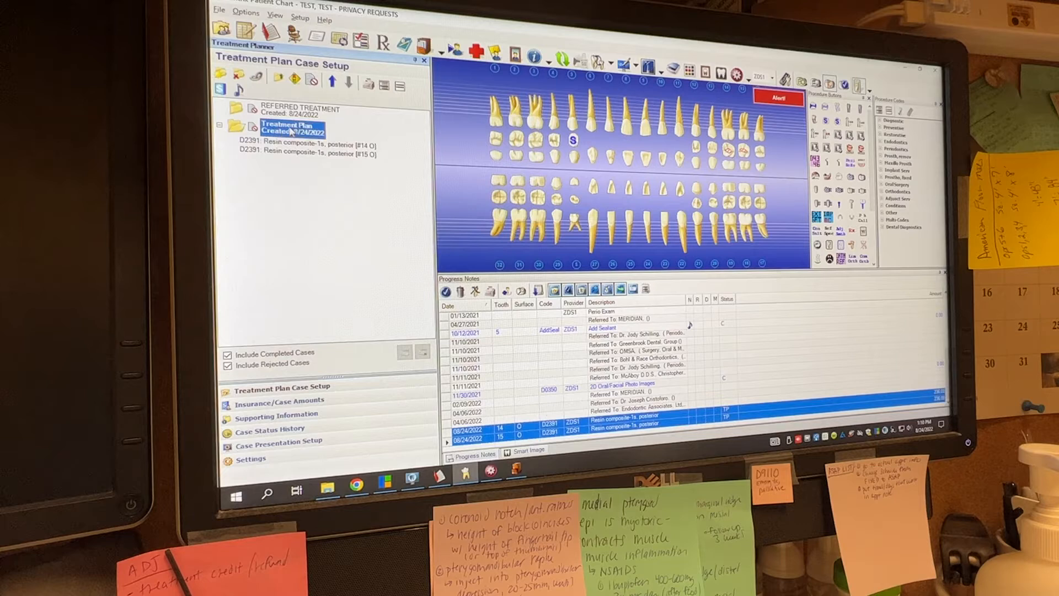
pyautogui.click(300, 108)
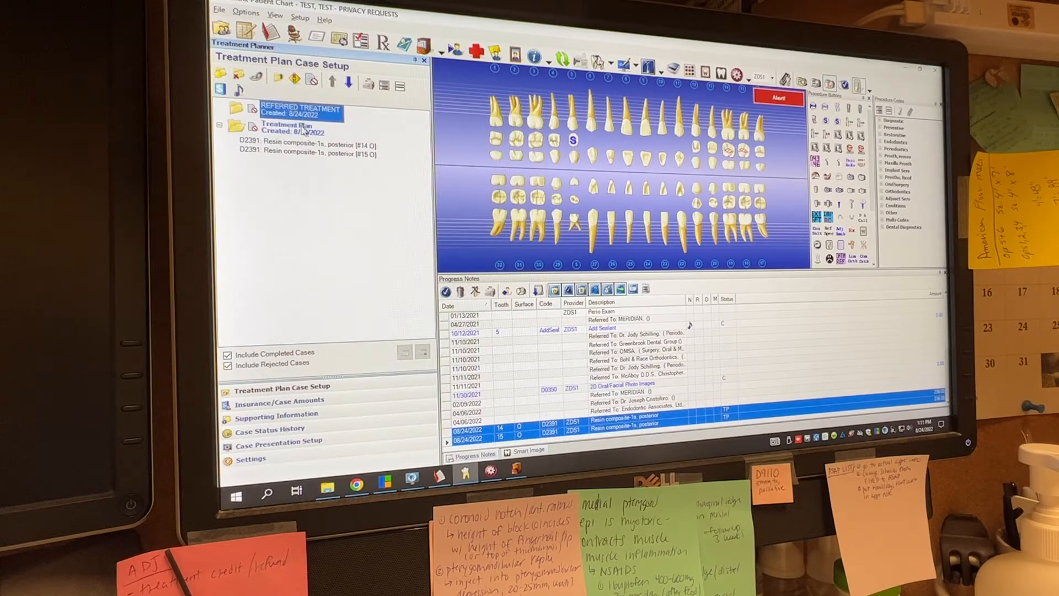
pyautogui.click(291, 127)
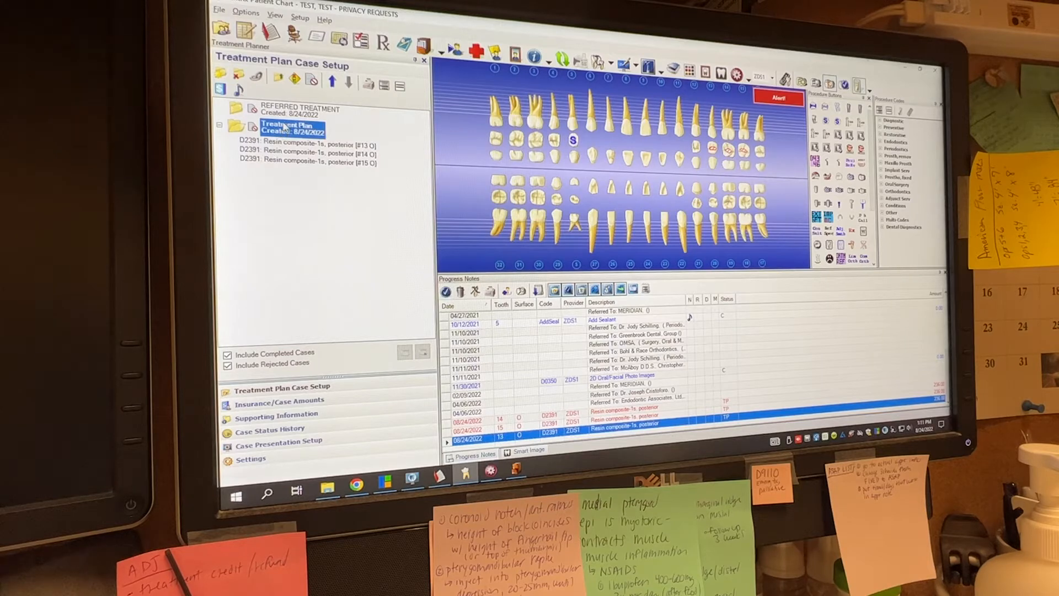
# - Open the context menu of the REFERRED TREATMENT case
pyautogui.click(300, 108)
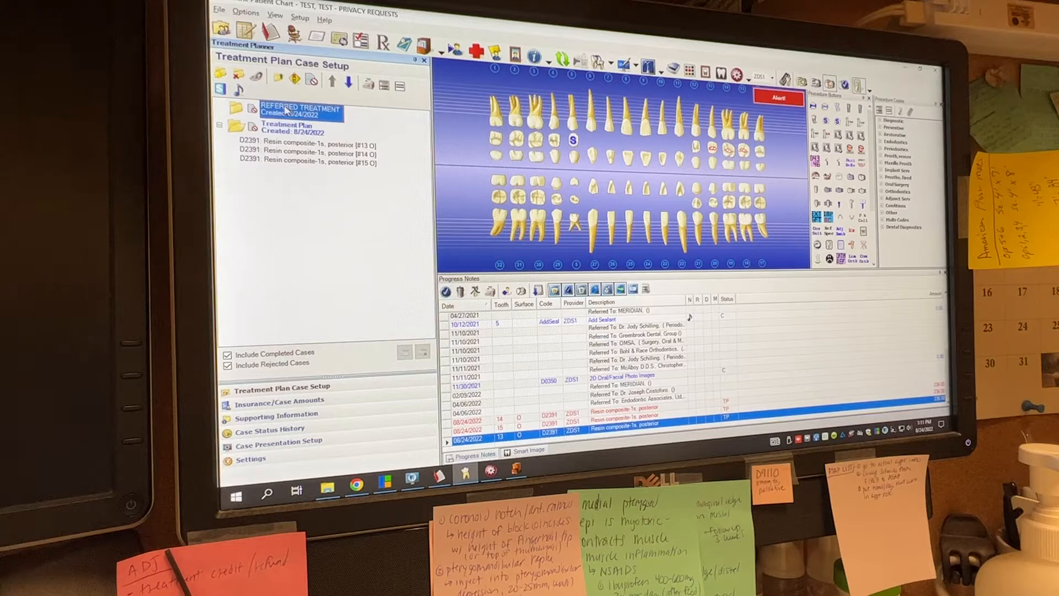
pyautogui.rightClick(287, 109)
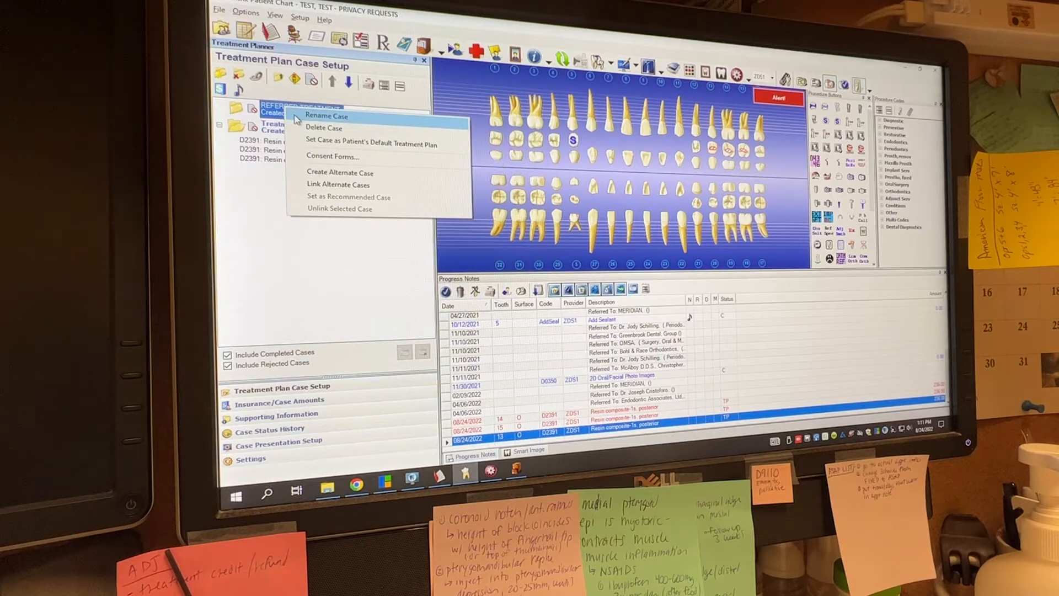
pyautogui.moveTo(370, 143)
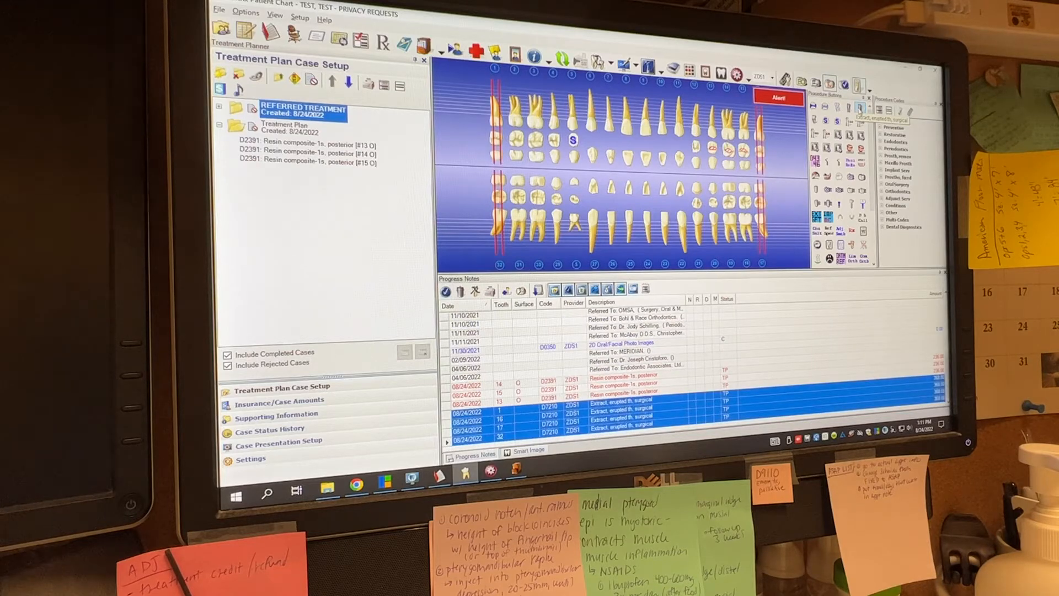
# - Post D7210 surgical extractions for teeth #1, #16, #17 and #32
pyautogui.click(219, 107)
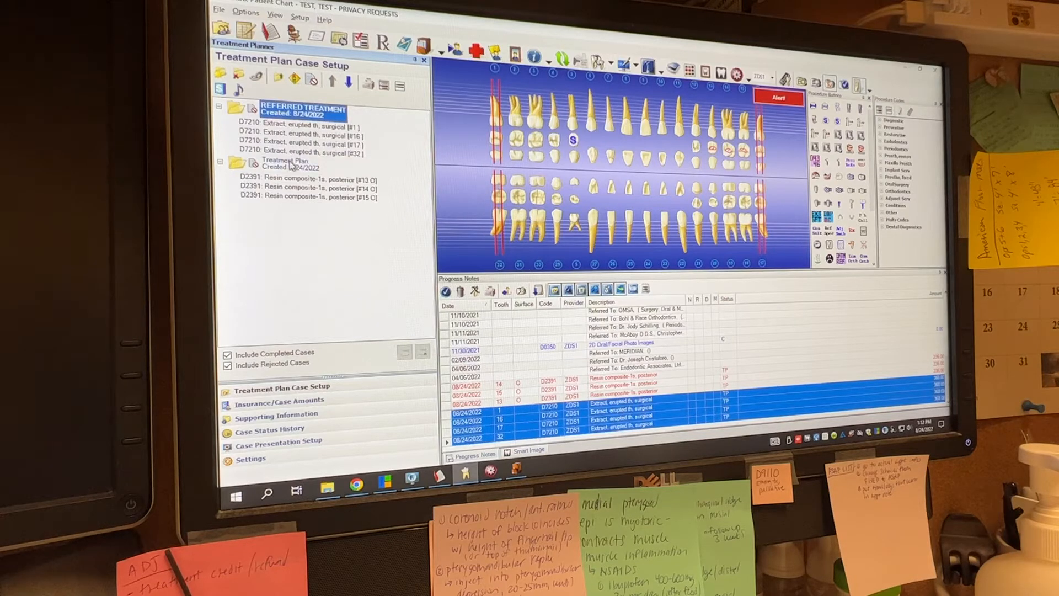
# - Set the Treatment Plan case as the patient's default treatment plan
pyautogui.click(284, 164)
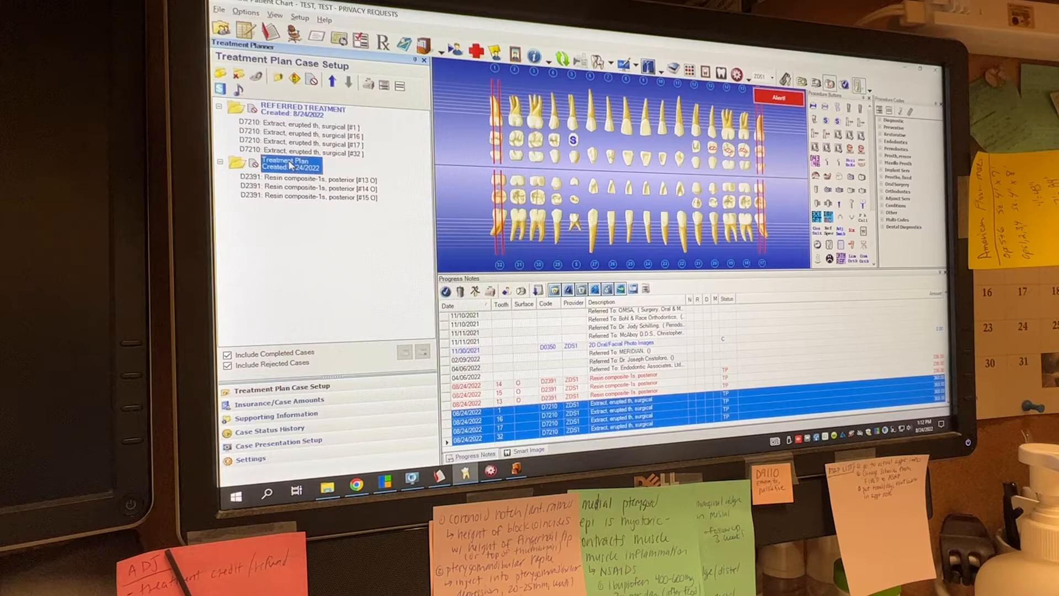
pyautogui.rightClick(289, 163)
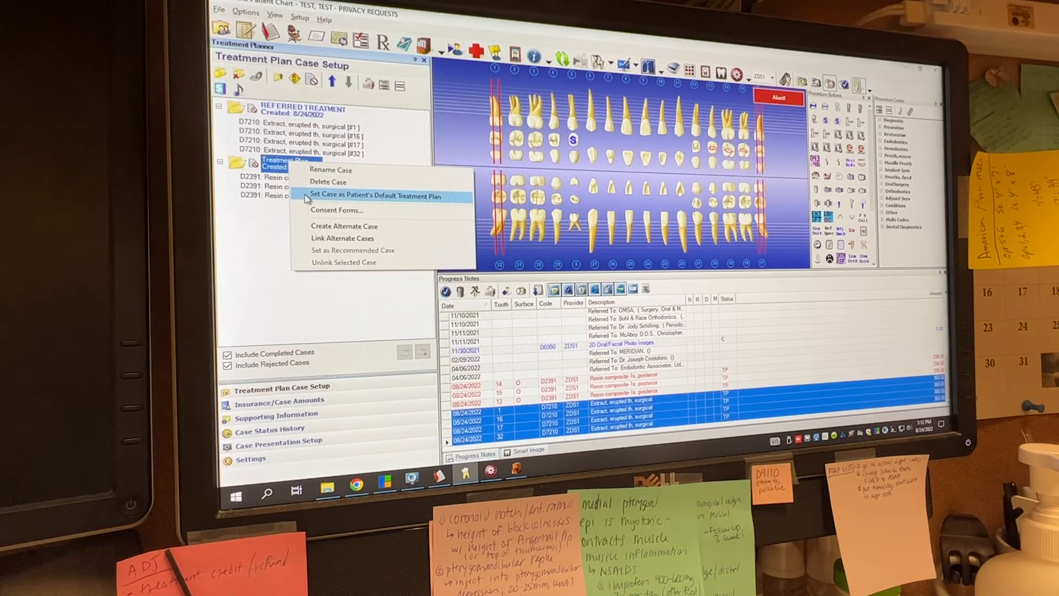
pyautogui.click(376, 196)
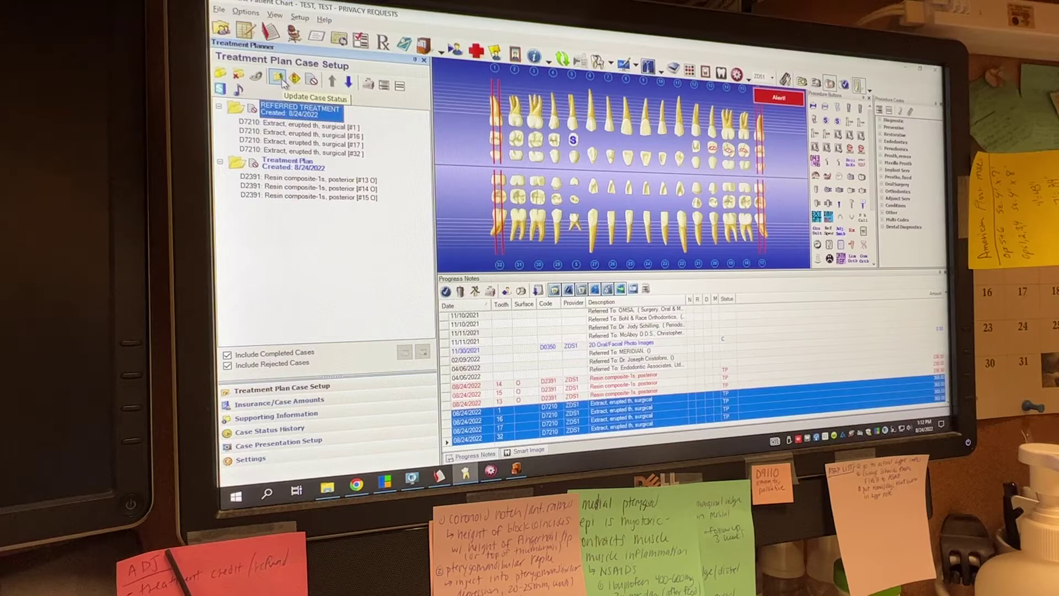
# - Open the case status dropdown for REFERRED TREATMENT
pyautogui.click(278, 77)
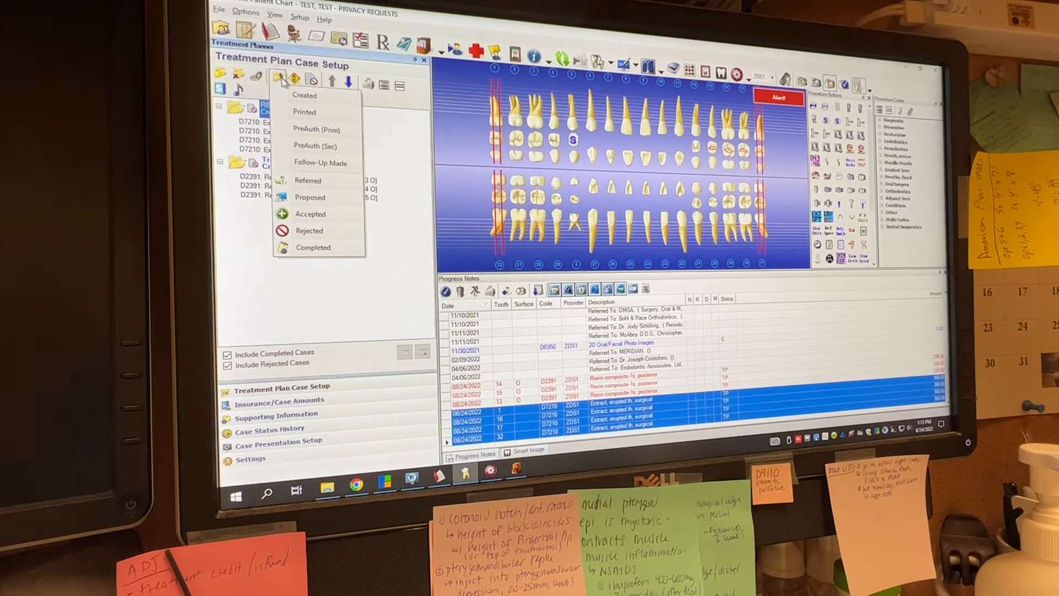
pyautogui.moveTo(309, 180)
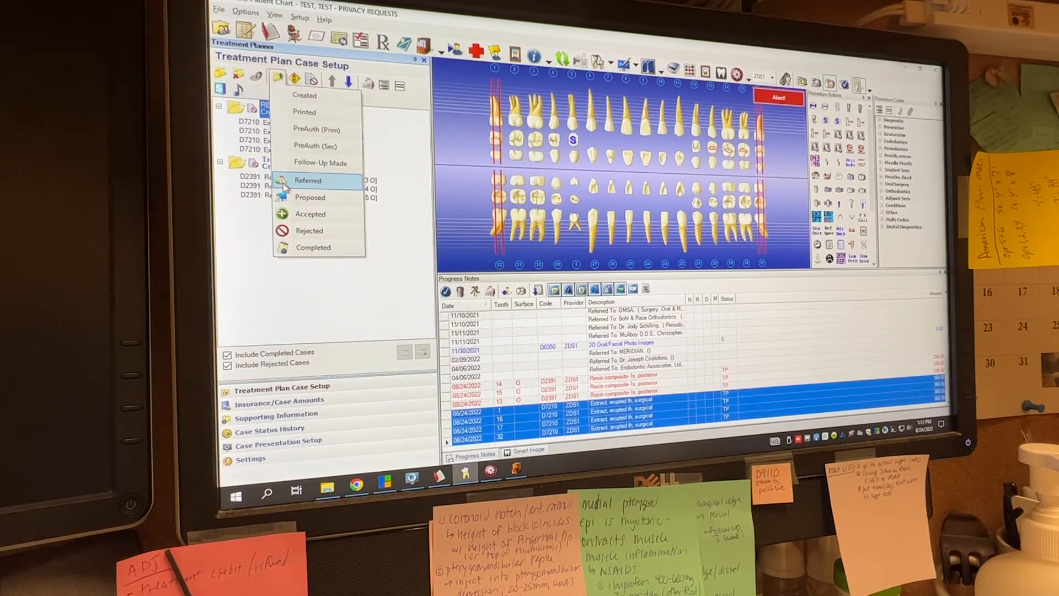
pyautogui.moveTo(306, 181)
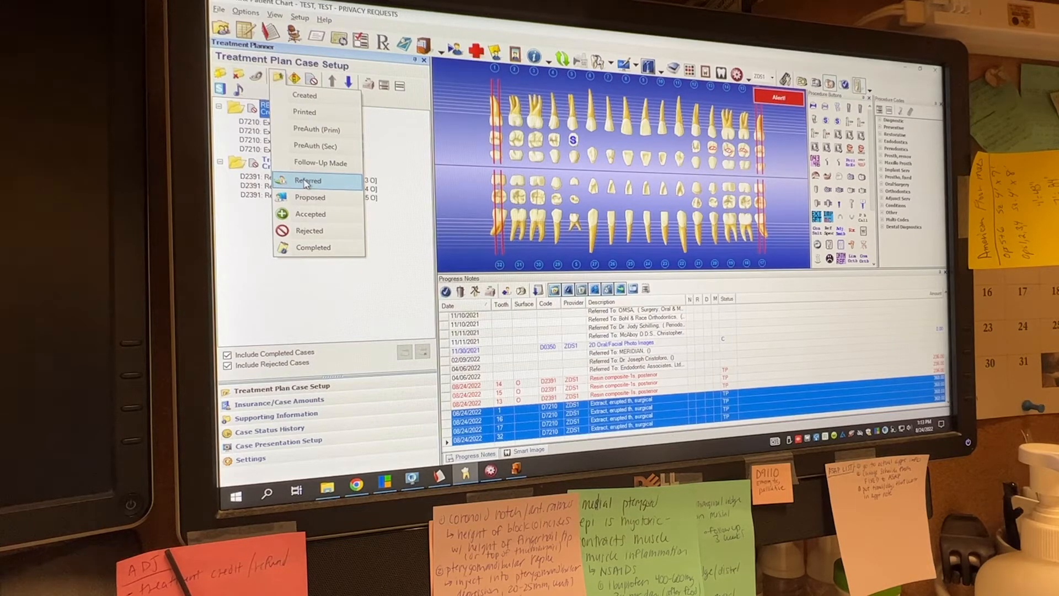
# - Set the case status to Referred with the comment 'REFERRED TO OMSA'
pyautogui.click(307, 180)
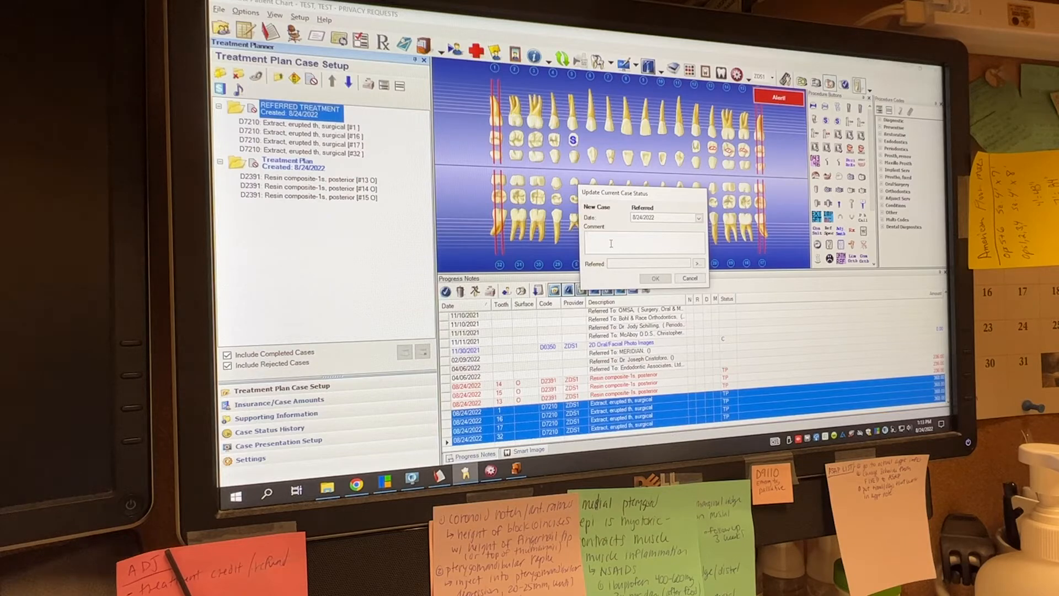
pyautogui.write('REFERRED TO O')
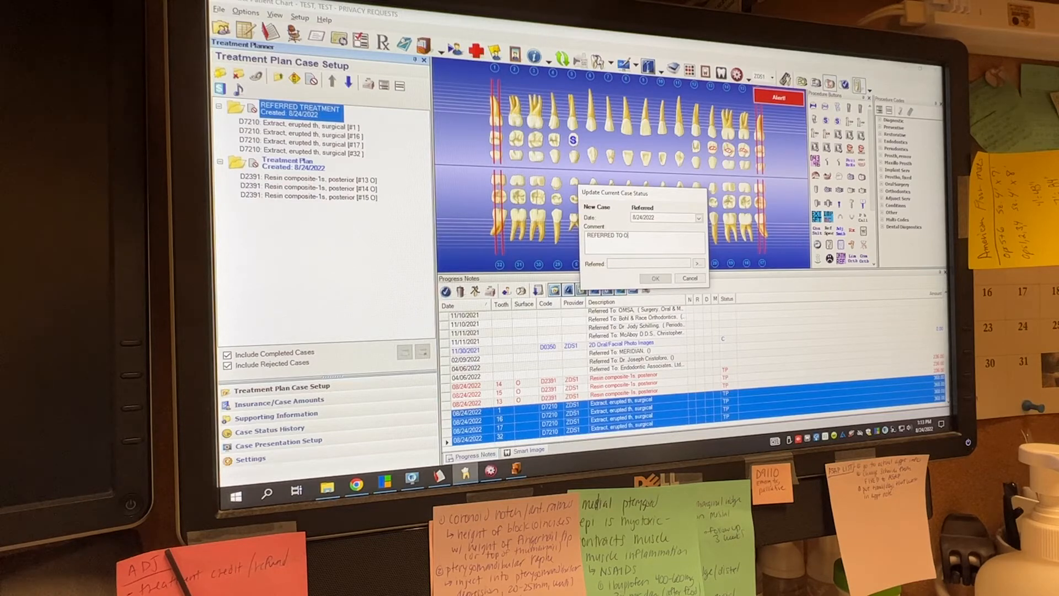
pyautogui.write('MSA')
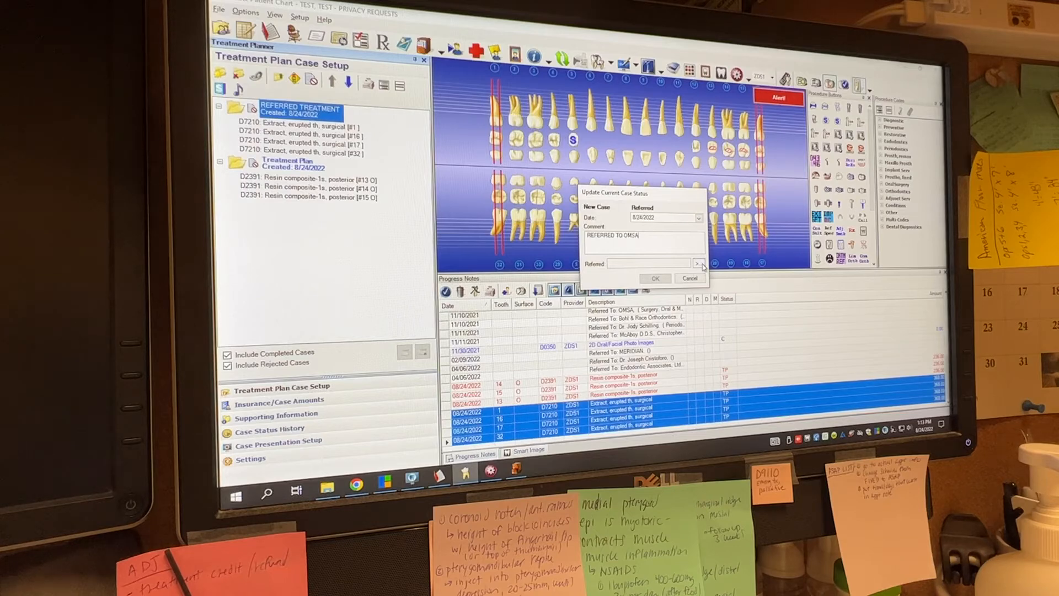
# - Select OMSA (Surgery, Oral & Maxillofacial) as the referral recipient
pyautogui.click(698, 264)
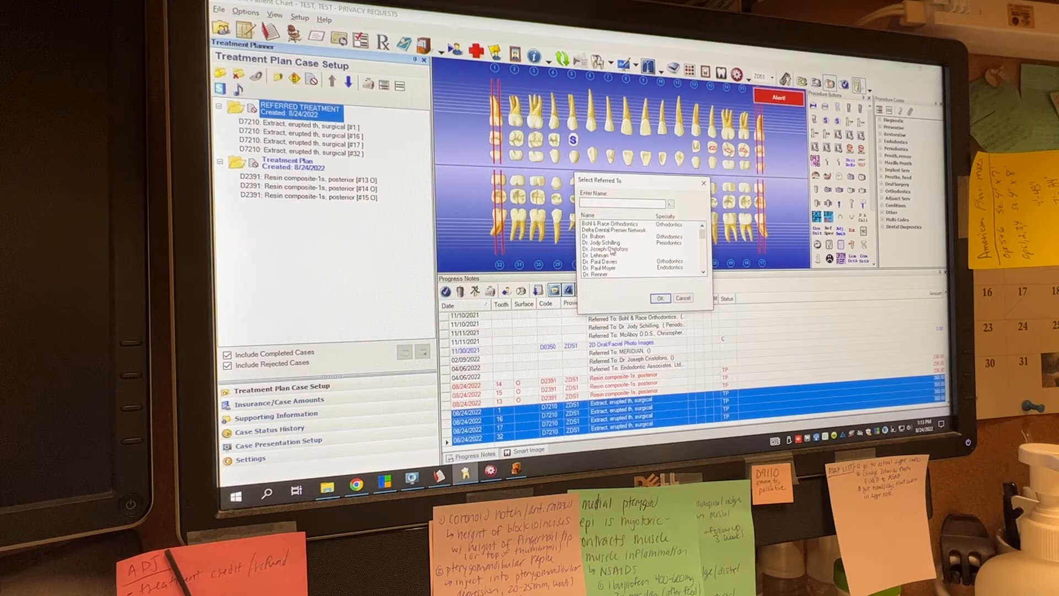
pyautogui.scroll(-3)
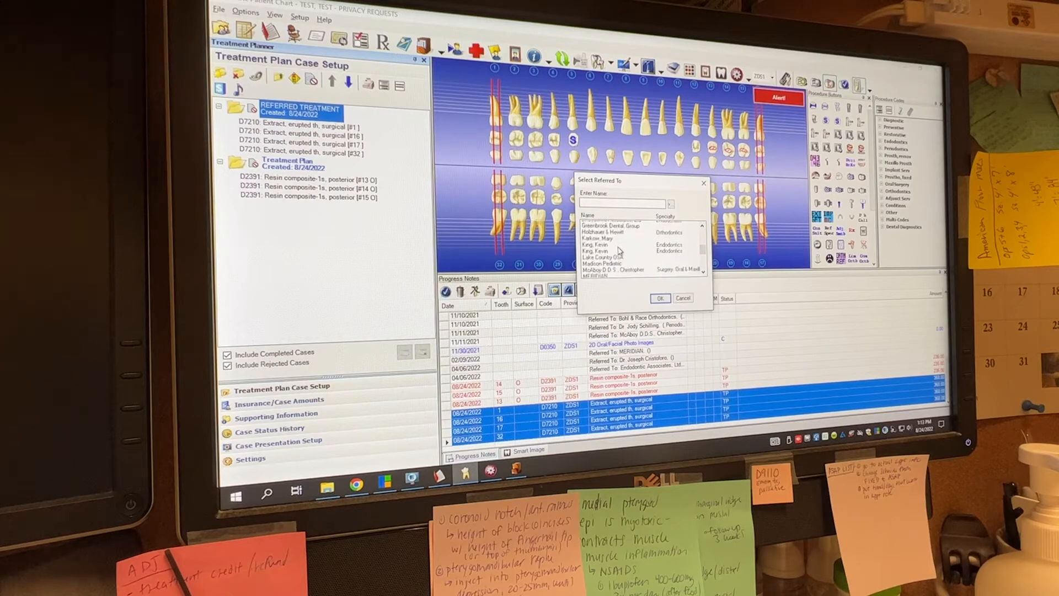
pyautogui.scroll(-3)
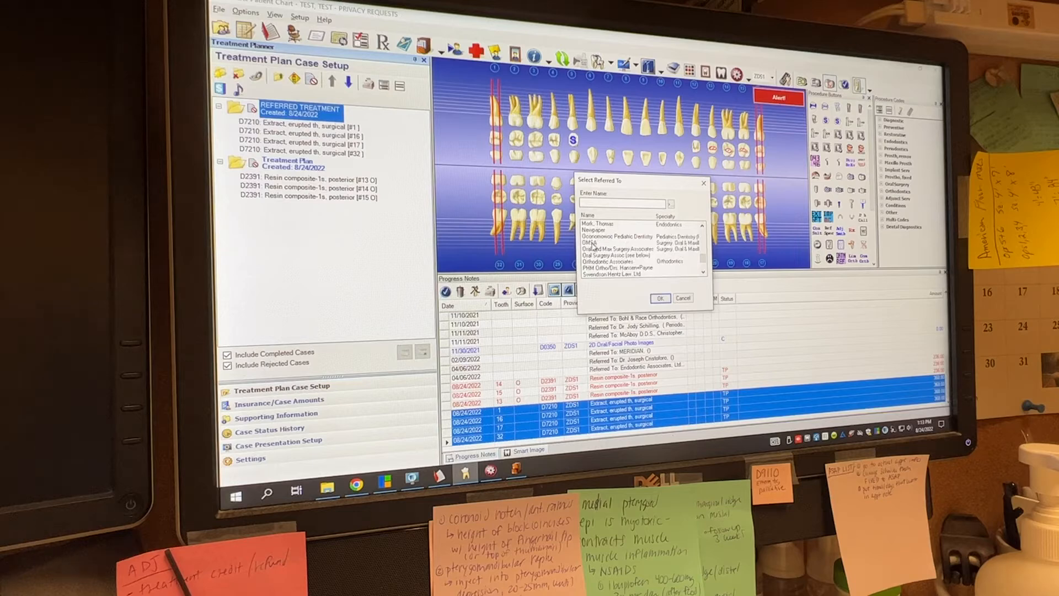
pyautogui.click(615, 241)
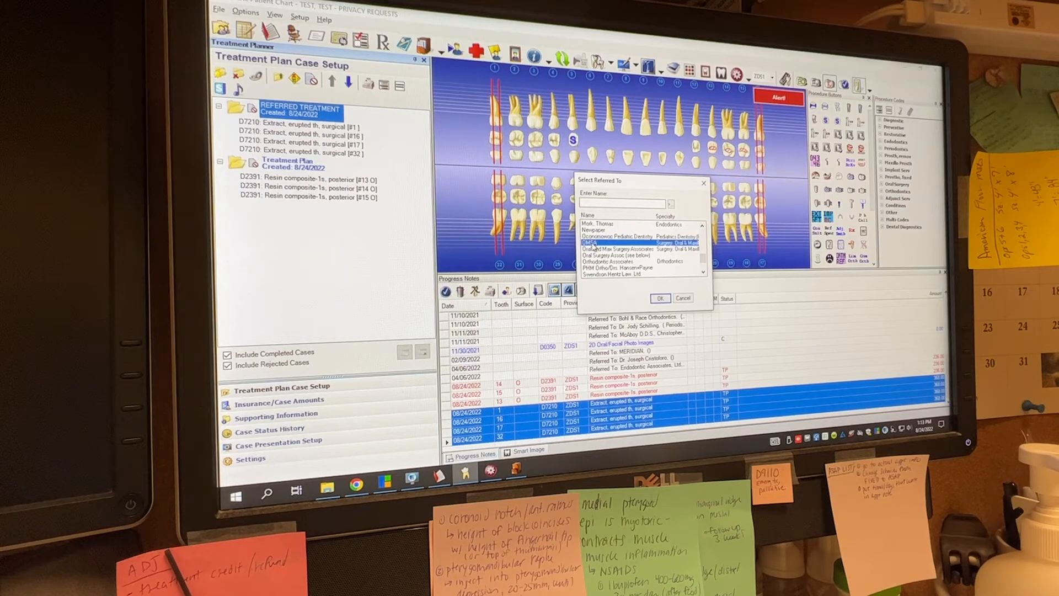
pyautogui.click(661, 297)
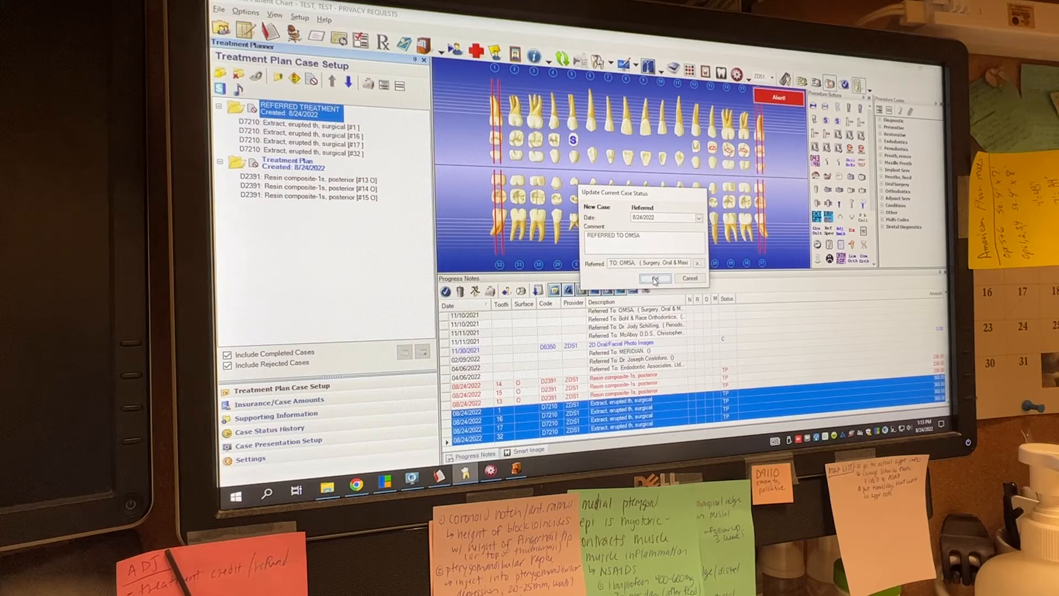
pyautogui.click(655, 279)
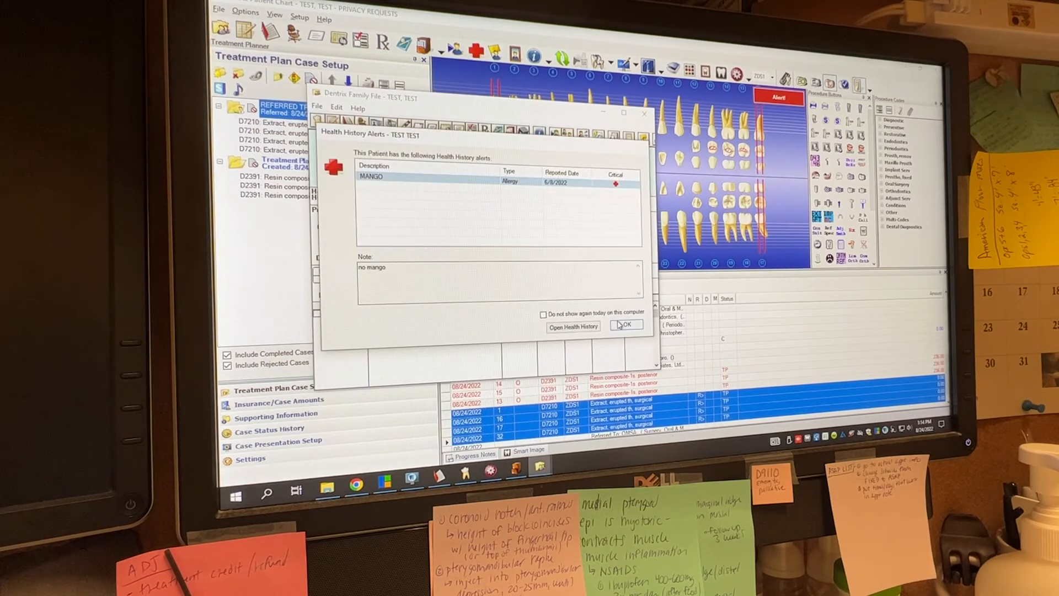
# - Dismiss the health history alert and close the Family File
pyautogui.click(628, 325)
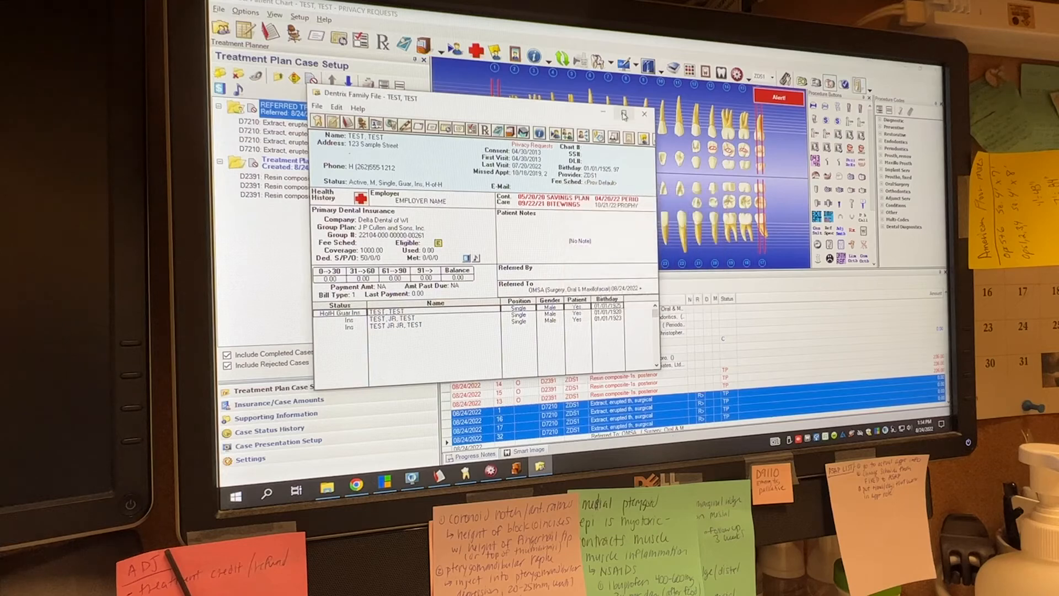
pyautogui.click(622, 114)
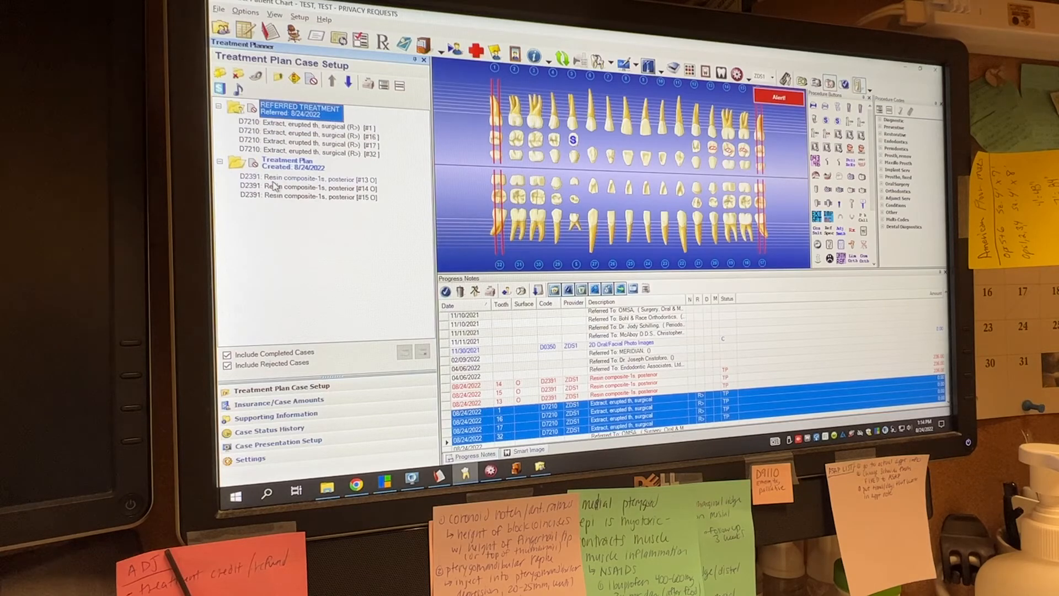
# - Select the tooth #13 D2391 procedure to add it to the referred case
pyautogui.click(310, 180)
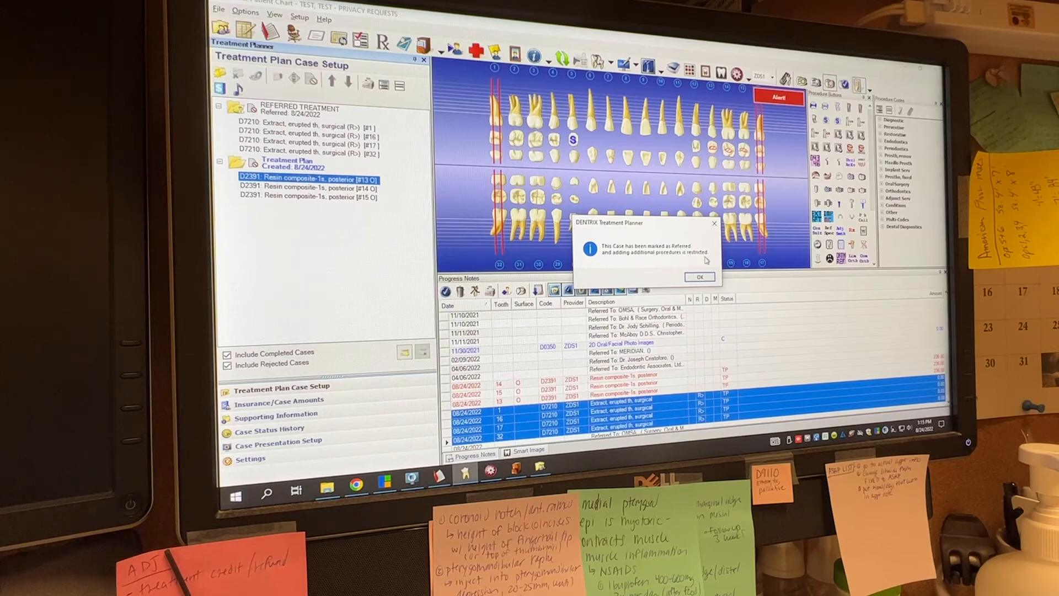
# - Acknowledge the Treatment Planner notice that the referred case cannot accept more procedures
pyautogui.click(699, 276)
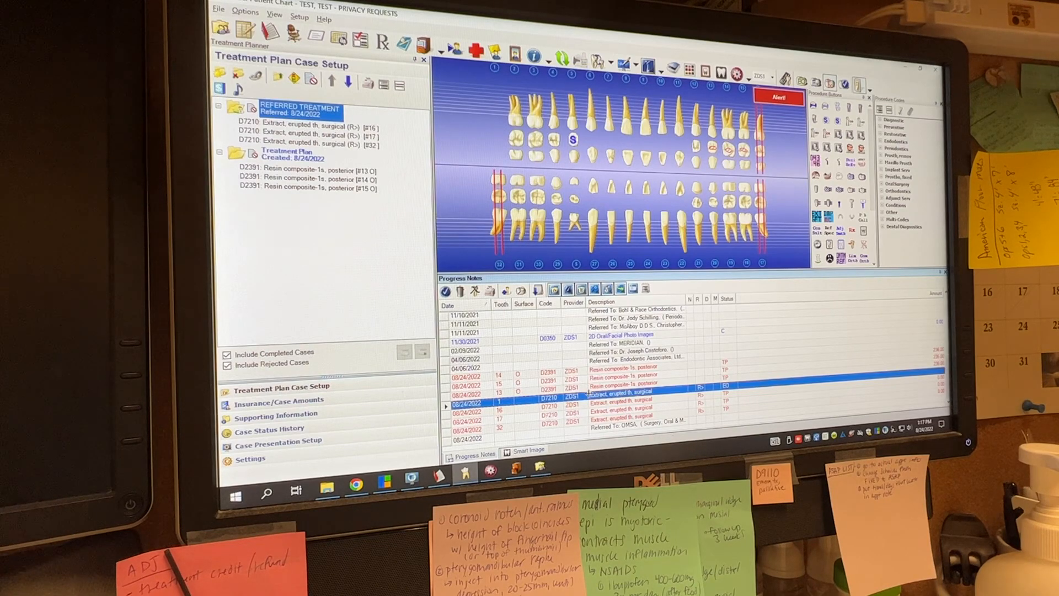
pyautogui.click(619, 392)
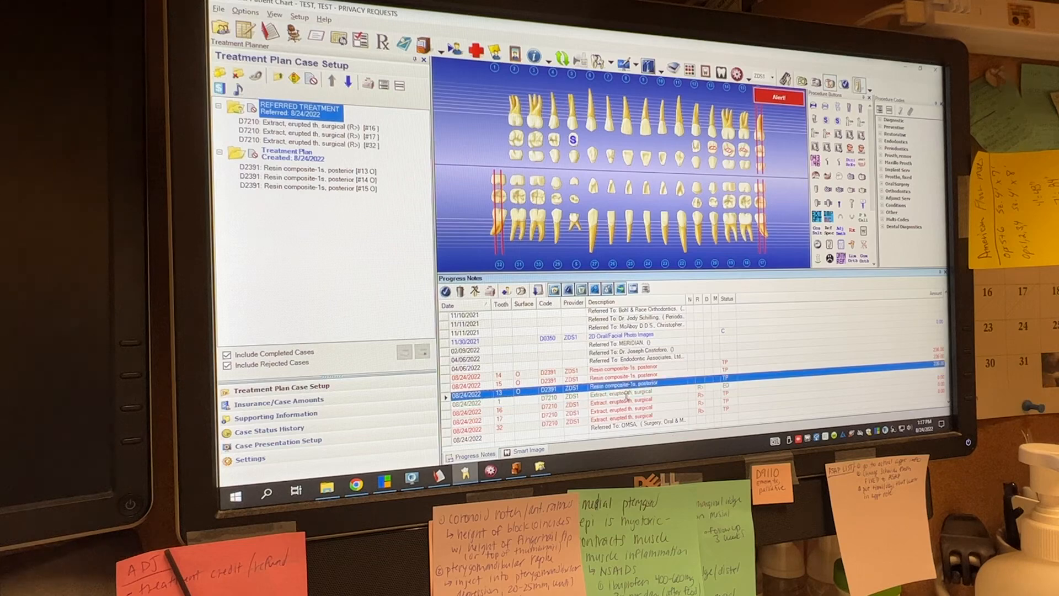